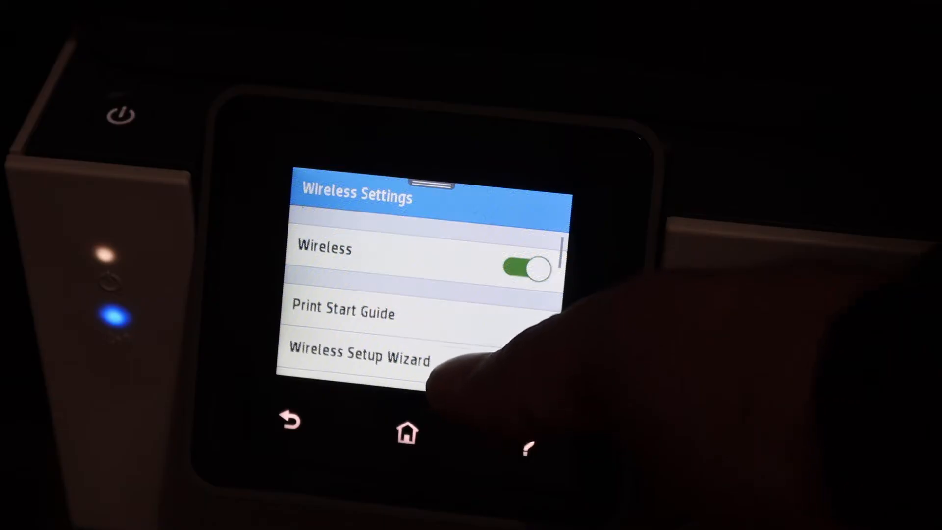
# - Start the Wireless Setup Wizard on the HP OfficeJet Pro 8020 to join the Wi-Fi network
pyautogui.click(359, 353)
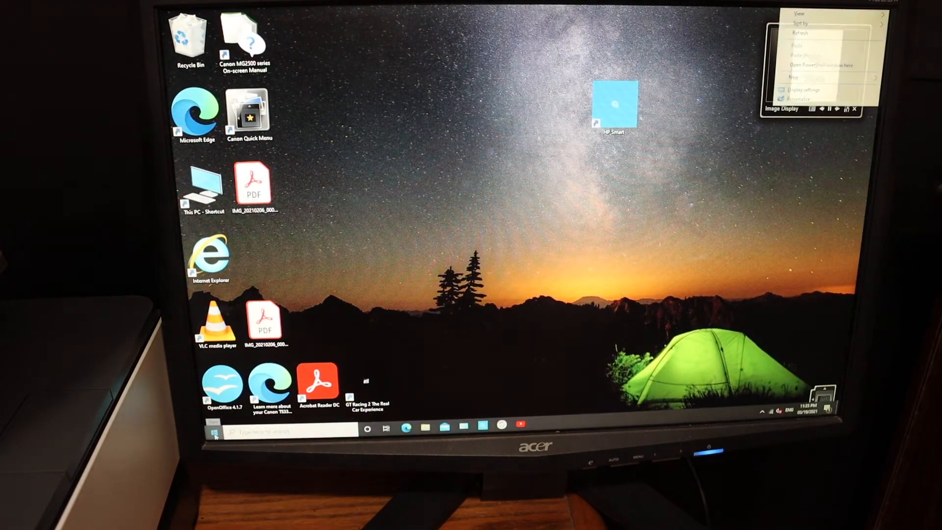
# - Launch Windows Settings from the Start menu
pyautogui.click(212, 431)
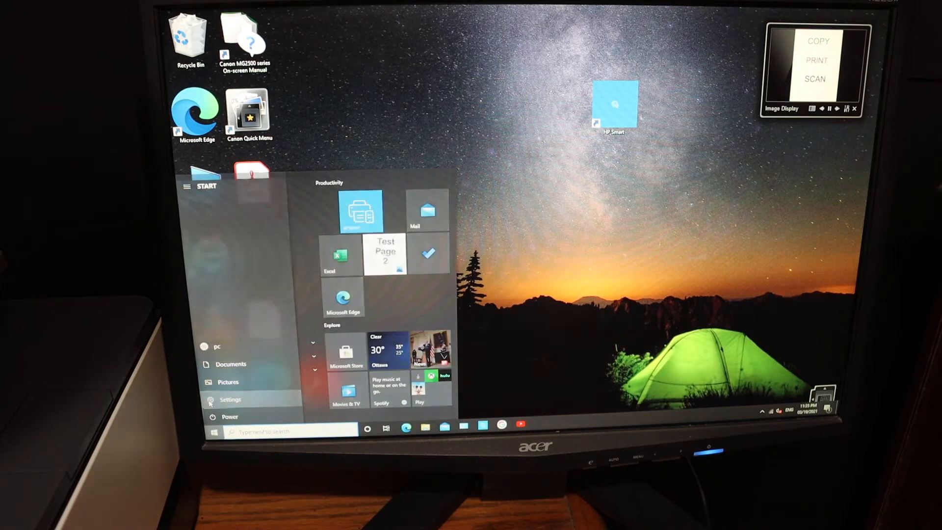
pyautogui.click(229, 399)
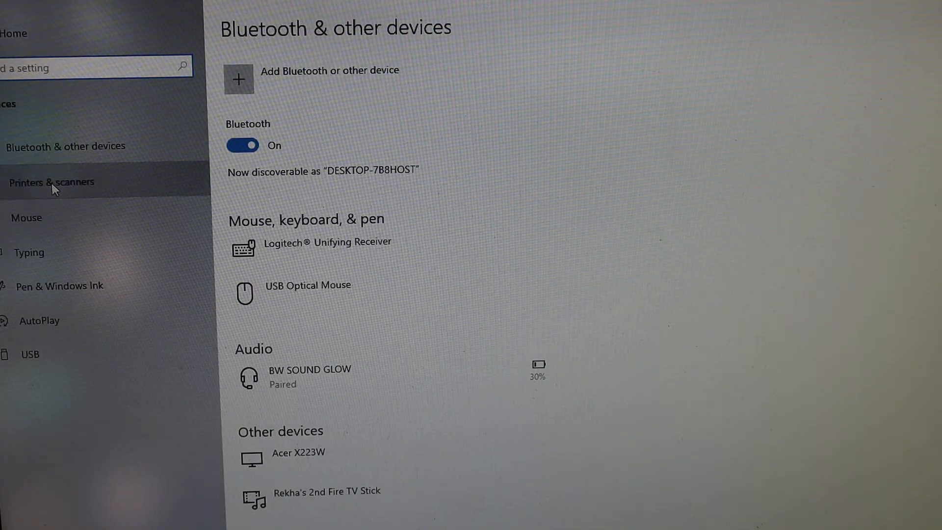
# - Show the Printers & scanners page listing the discovered HP OfficeJet Pro 8020 series
pyautogui.click(49, 183)
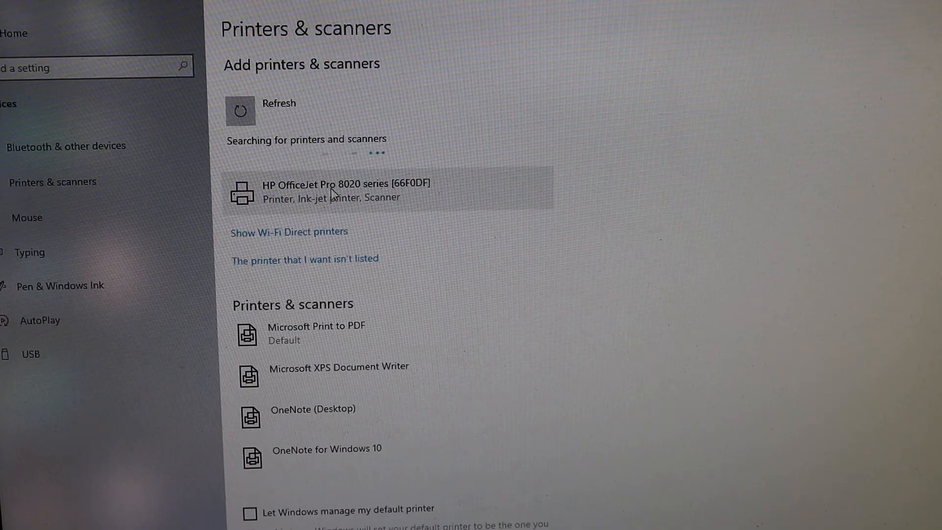
# - Add the HP OfficeJet Pro 8020 series printer so it shows Ready and launch HP Smart
pyautogui.click(330, 190)
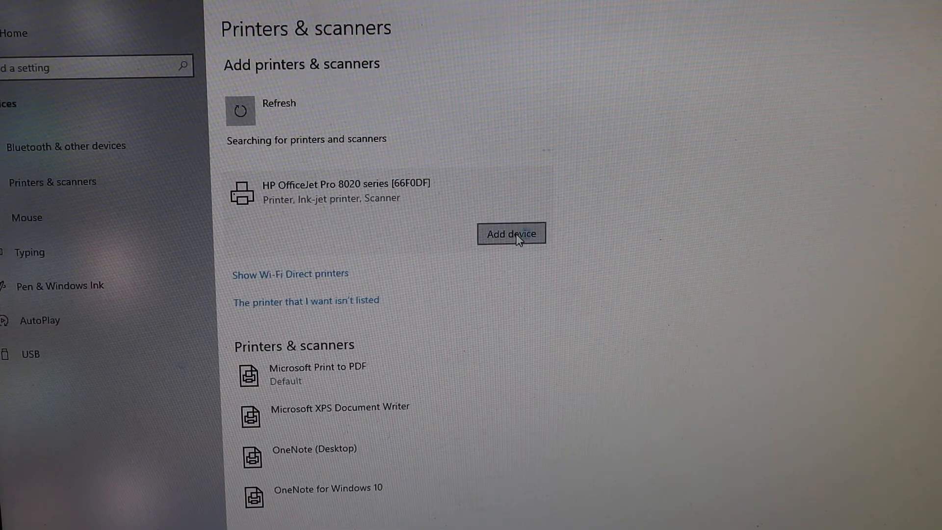
pyautogui.click(512, 233)
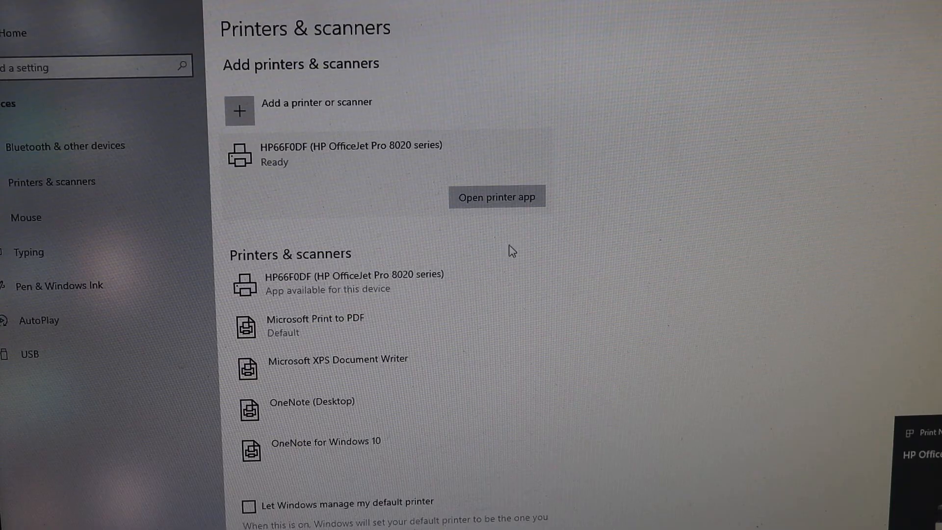
pyautogui.click(496, 196)
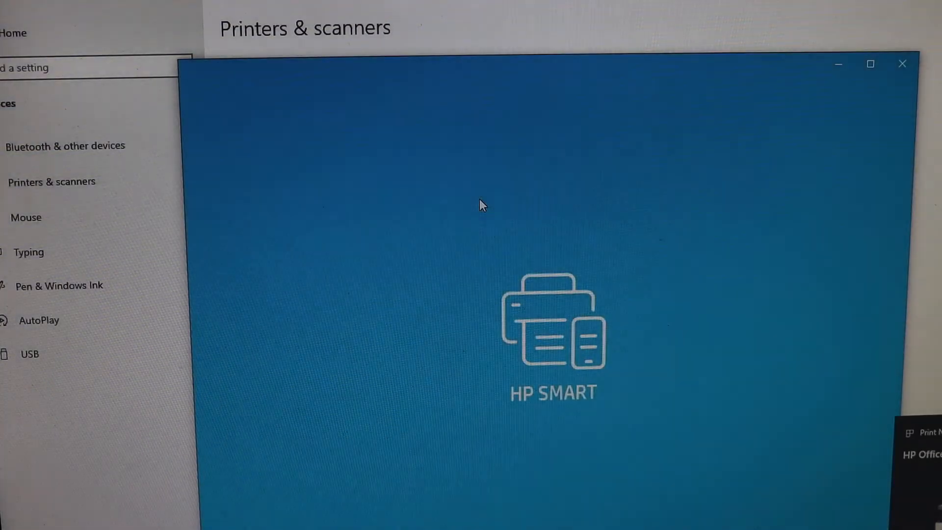